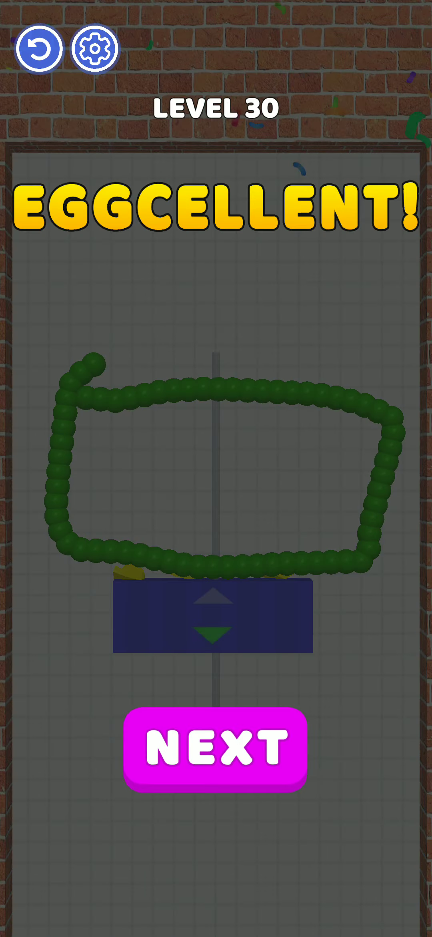
- Advance through level 31, then draw a green bead arch over the egg in the V-shaped pit on level 32
{"action": "left_click", "coordinate": [216, 749]}
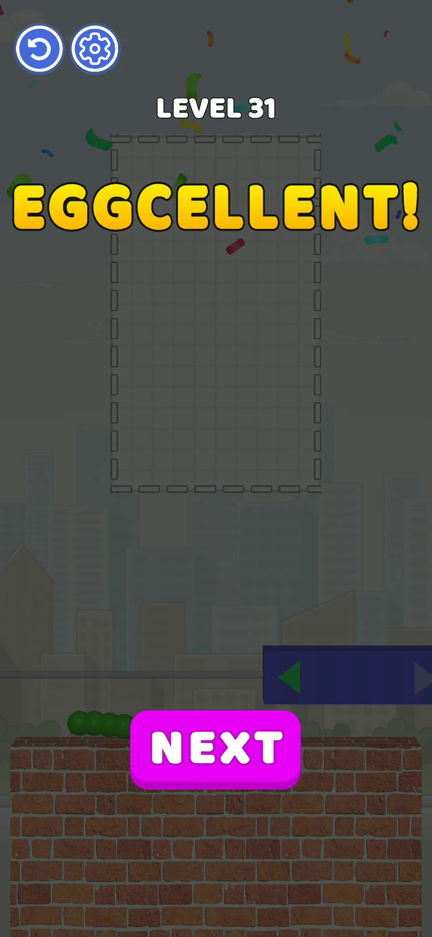
{"action": "left_click", "coordinate": [215, 748]}
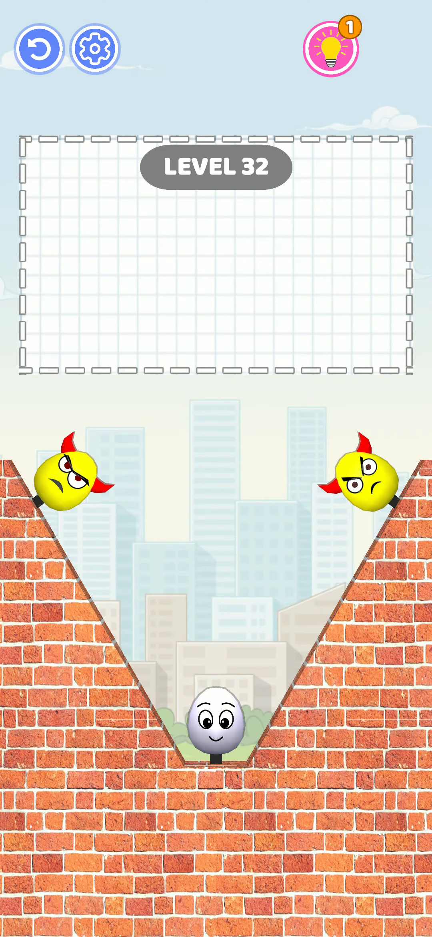
{"action": "left_click_drag", "start_coordinate": [60, 343], "coordinate": [302, 269]}
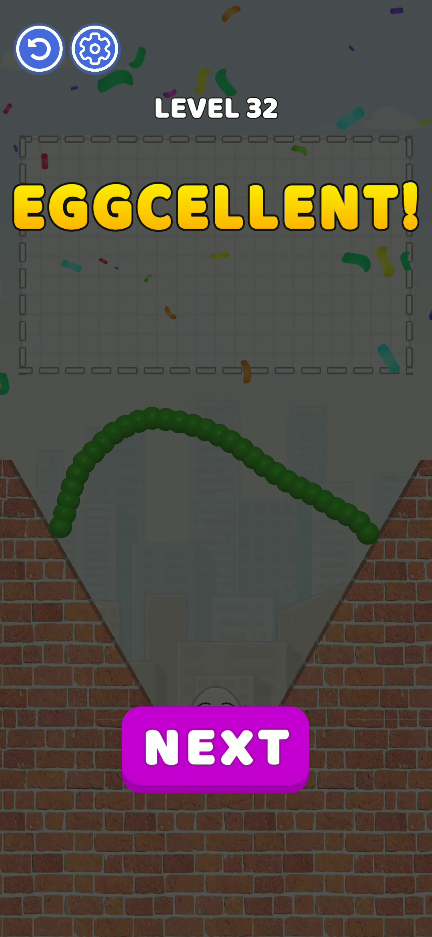
- Draw a horizontal bead line for level 33, then loop a shield around the sliding blue block on level 34
{"action": "left_click", "coordinate": [215, 748]}
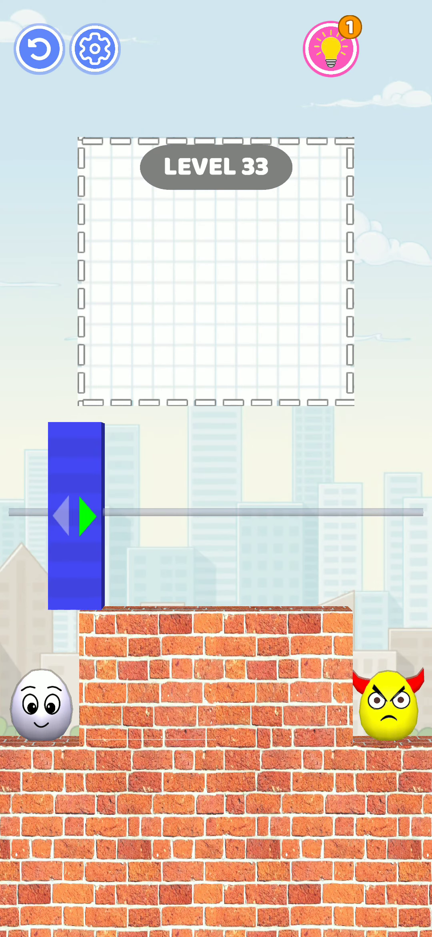
{"action": "left_click_drag", "start_coordinate": [80, 532], "coordinate": [361, 531]}
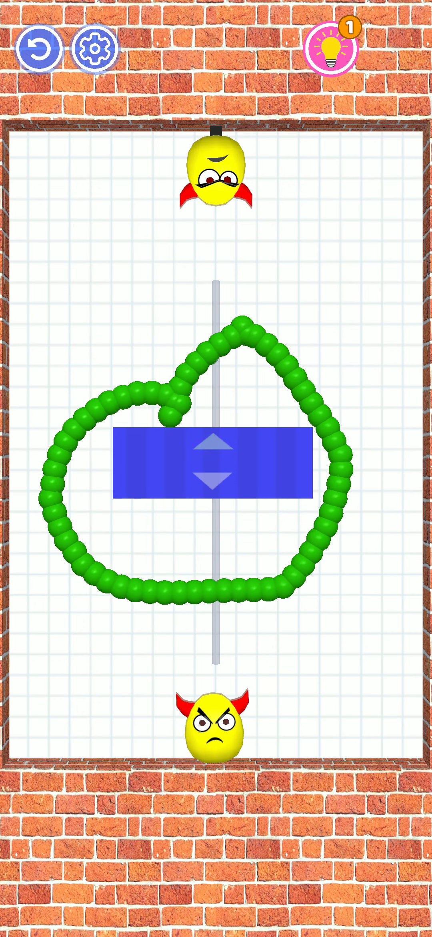
{"action": "left_click", "coordinate": [214, 451]}
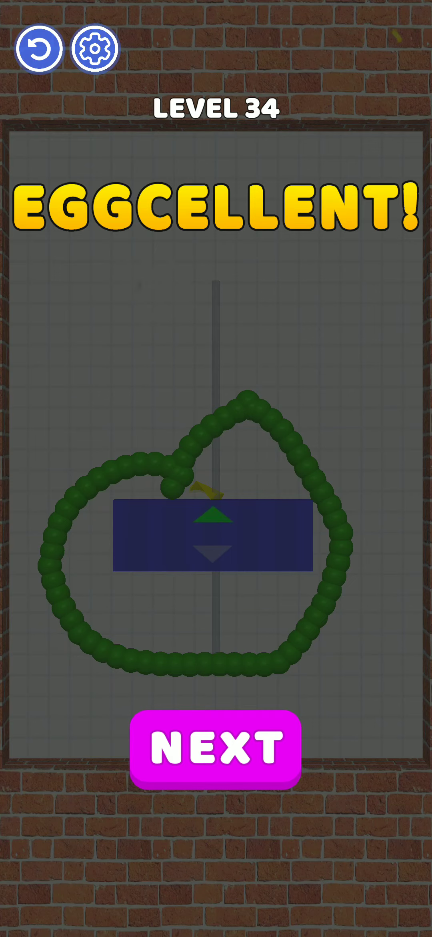
- Advance to level 35 and keep the egg safe on its round brick pillar
{"action": "left_click", "coordinate": [216, 751]}
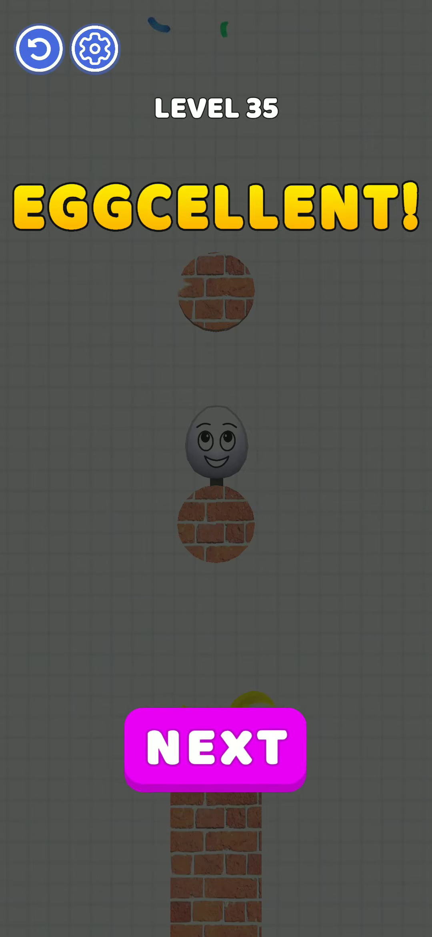
- Move past level 36 and lay a green bead line beside the egg on the moving blue platform
{"action": "left_click", "coordinate": [217, 745]}
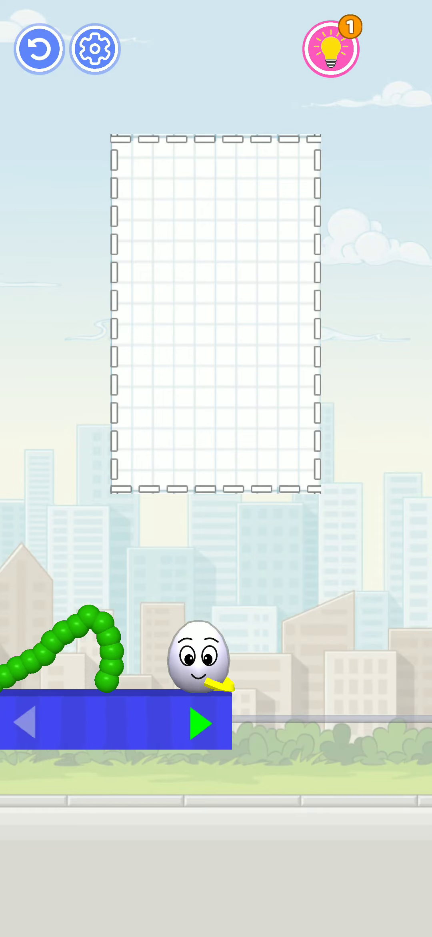
- Advance to level 38 and drop a small bead squiggle onto the sliding platform below the hanging devil egg
{"action": "left_click", "coordinate": [200, 723]}
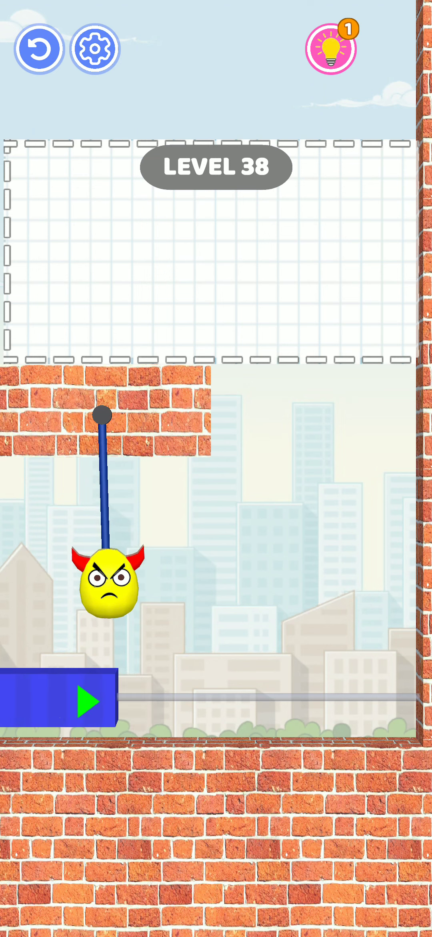
{"action": "left_click", "coordinate": [87, 700]}
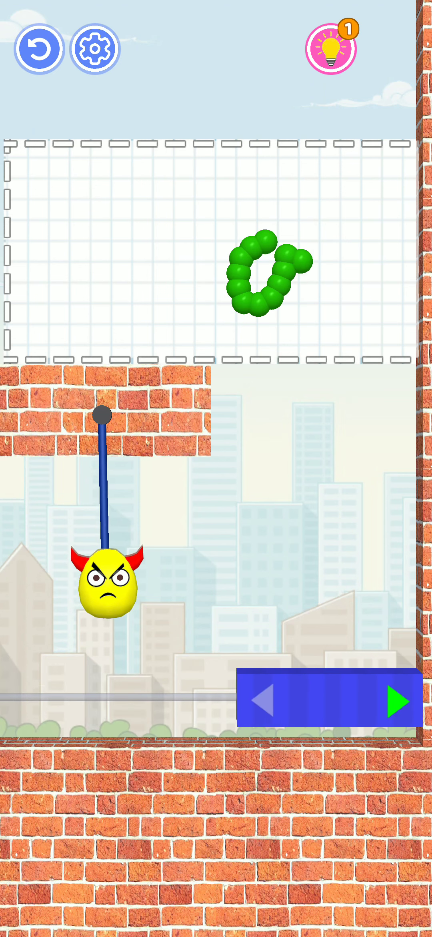
{"action": "left_click", "coordinate": [396, 700]}
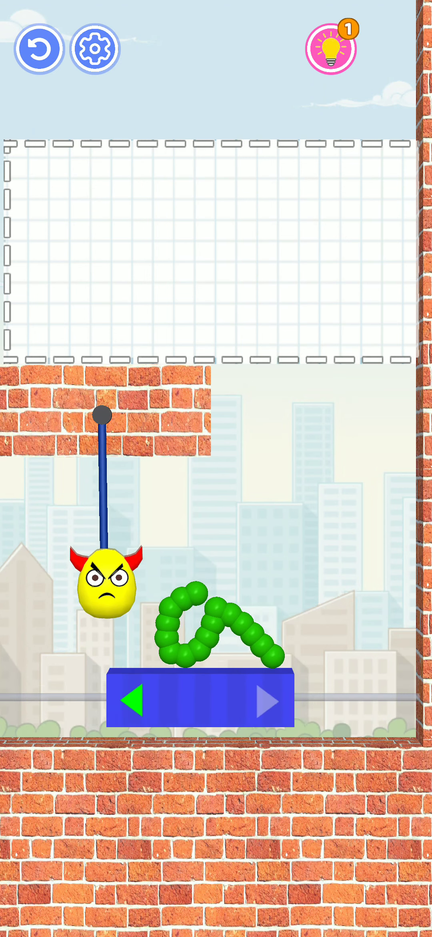